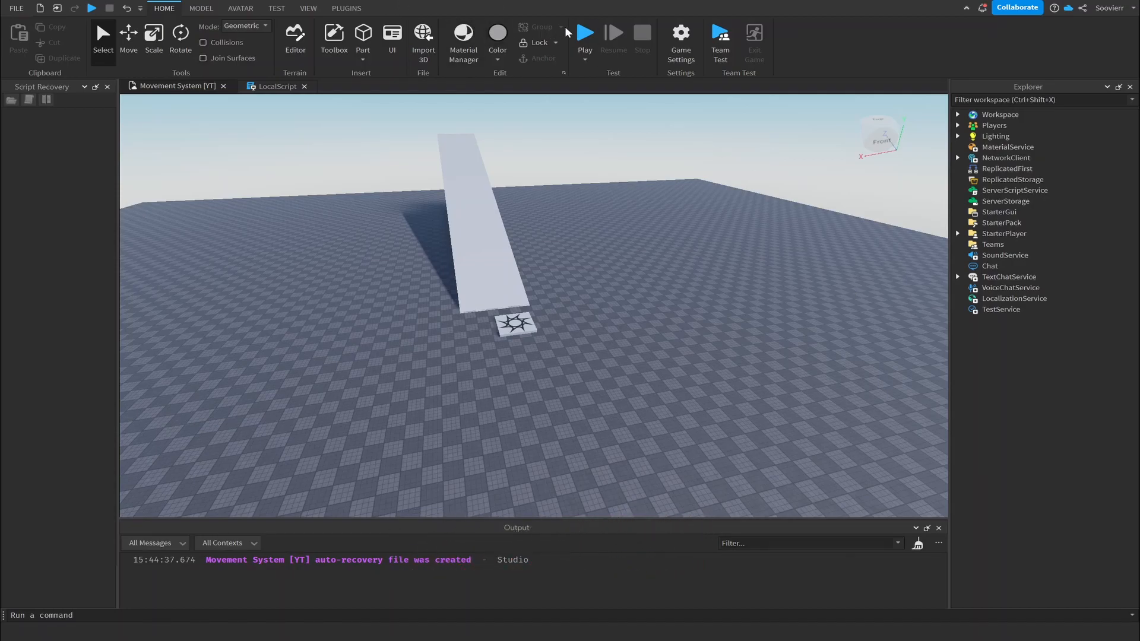
- Run a playtest, move the character around the baseplate, then stop the test
left_click(584, 37)
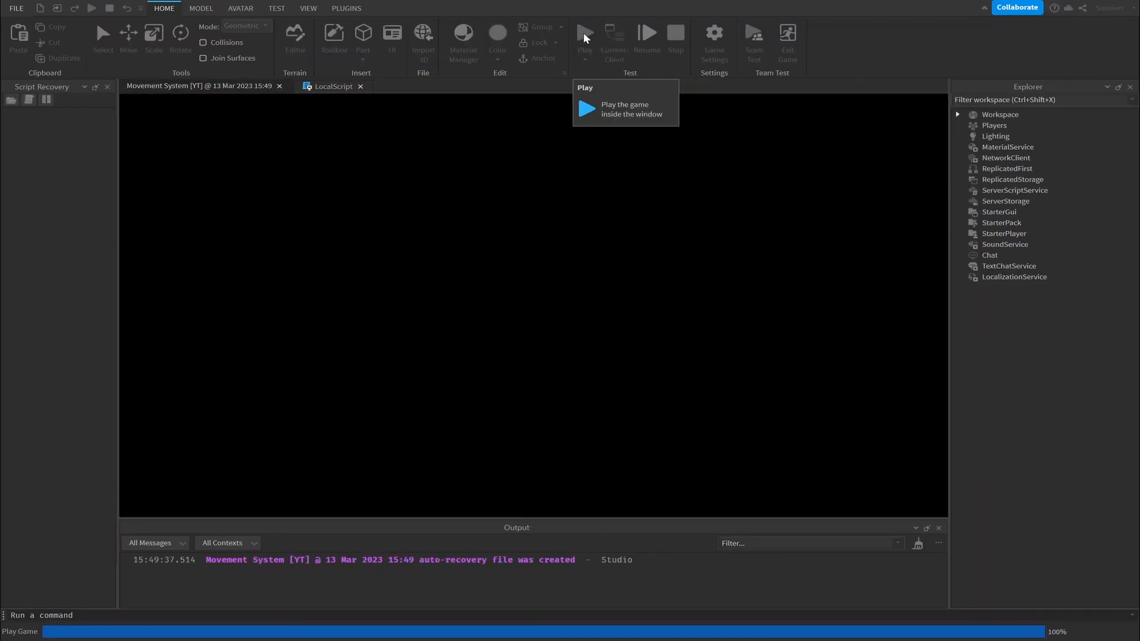
left_click(584, 36)
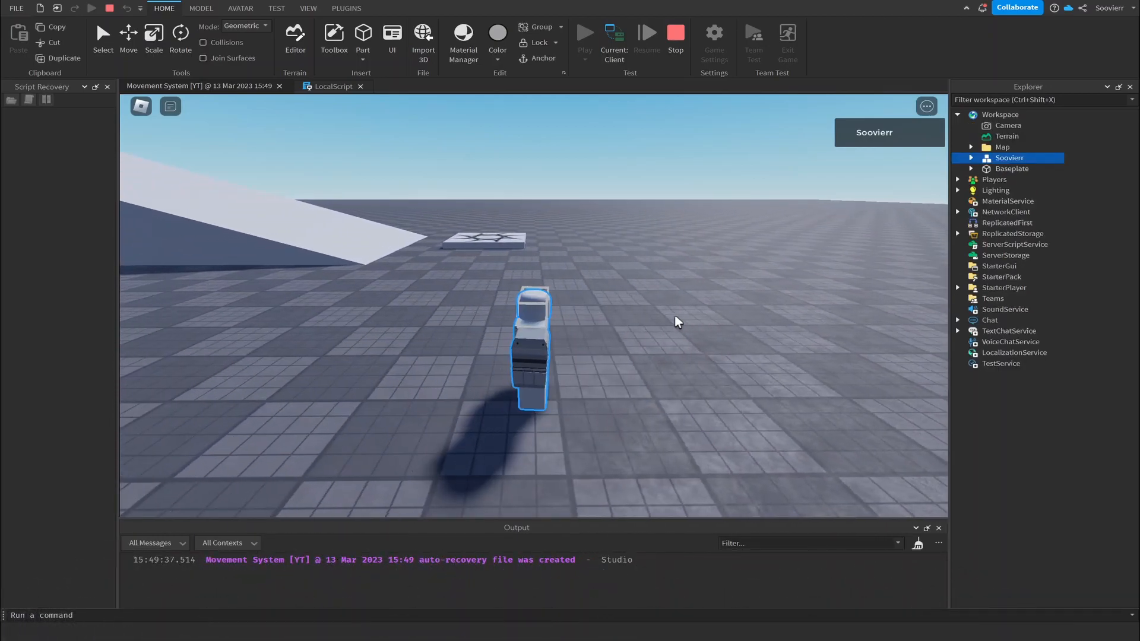
left_click(999, 114)
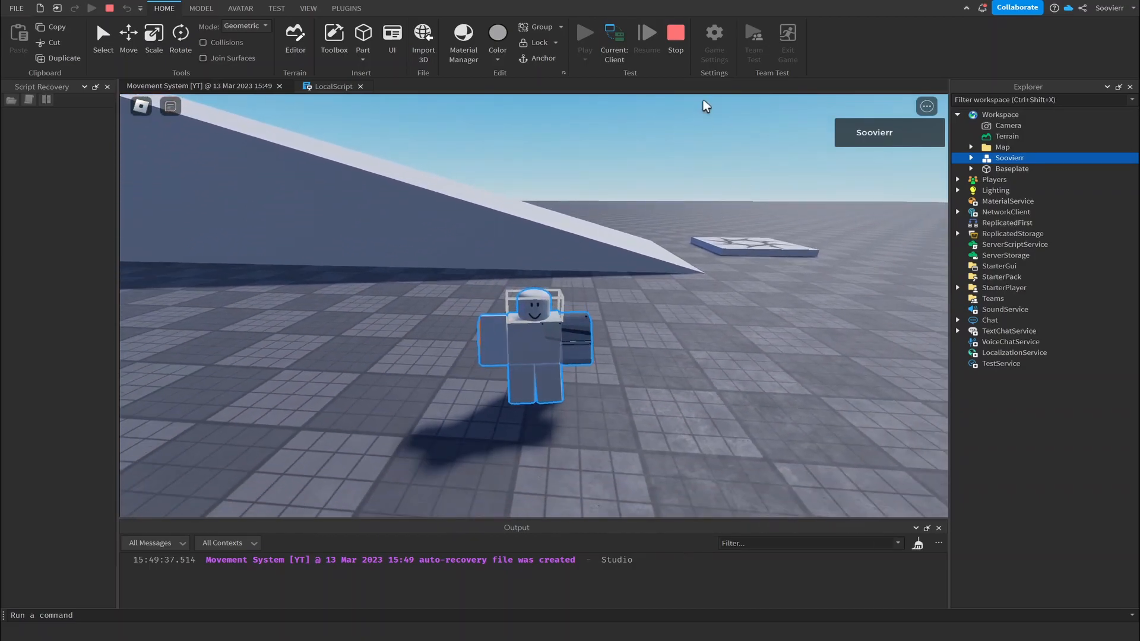
left_click(675, 34)
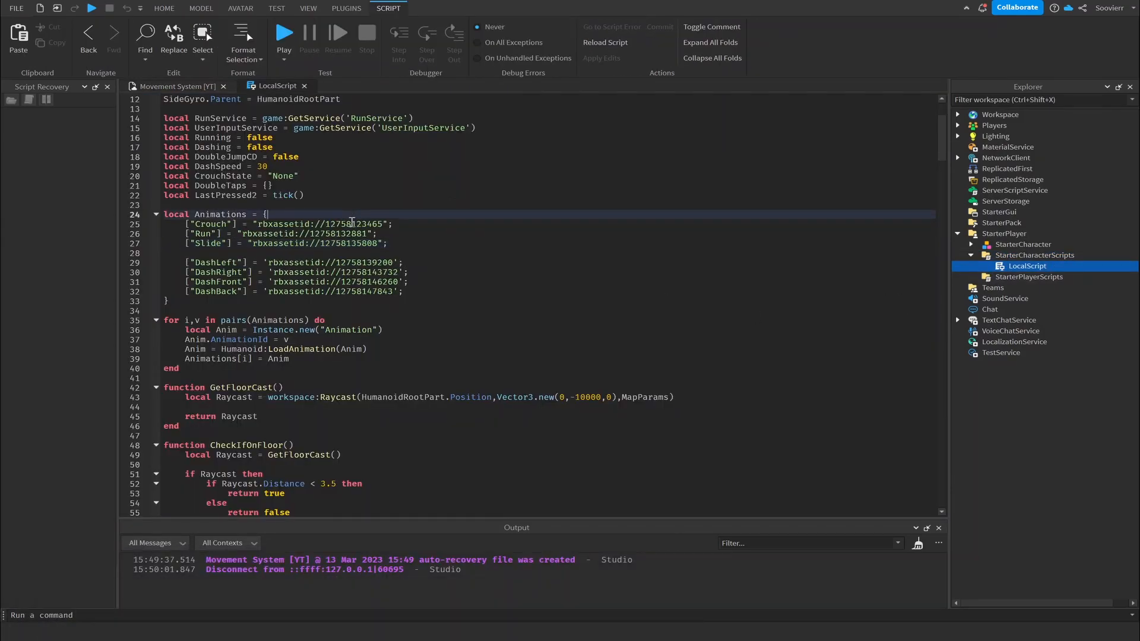
- Select the Crouch and Slide rbxassetid numbers in the LocalScript Animations table
double_click(339, 234)
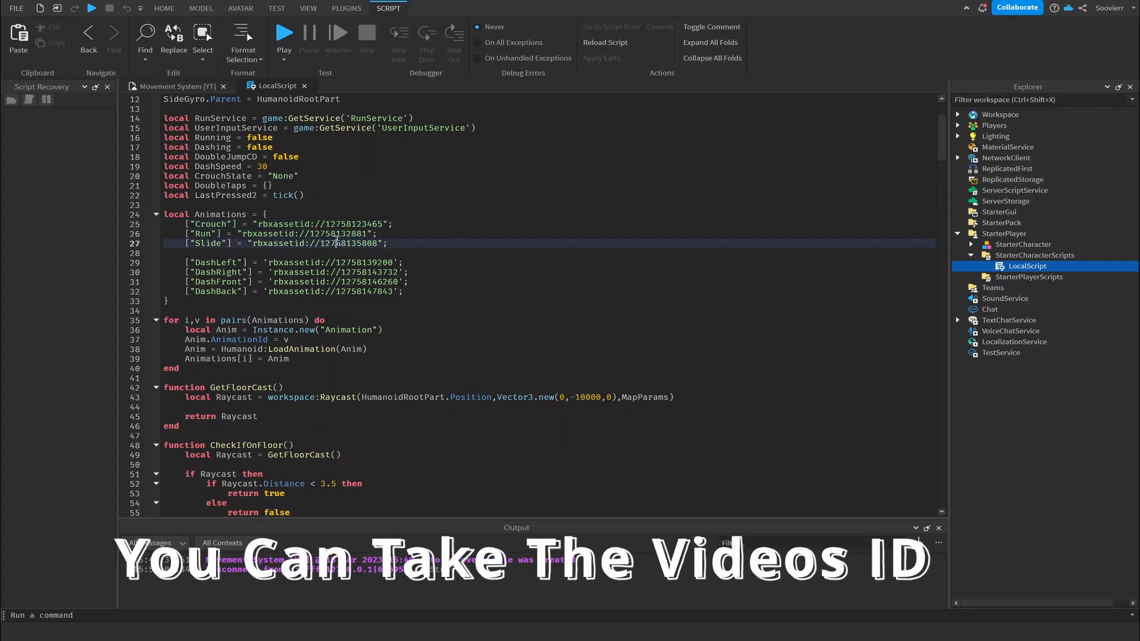
double_click(363, 262)
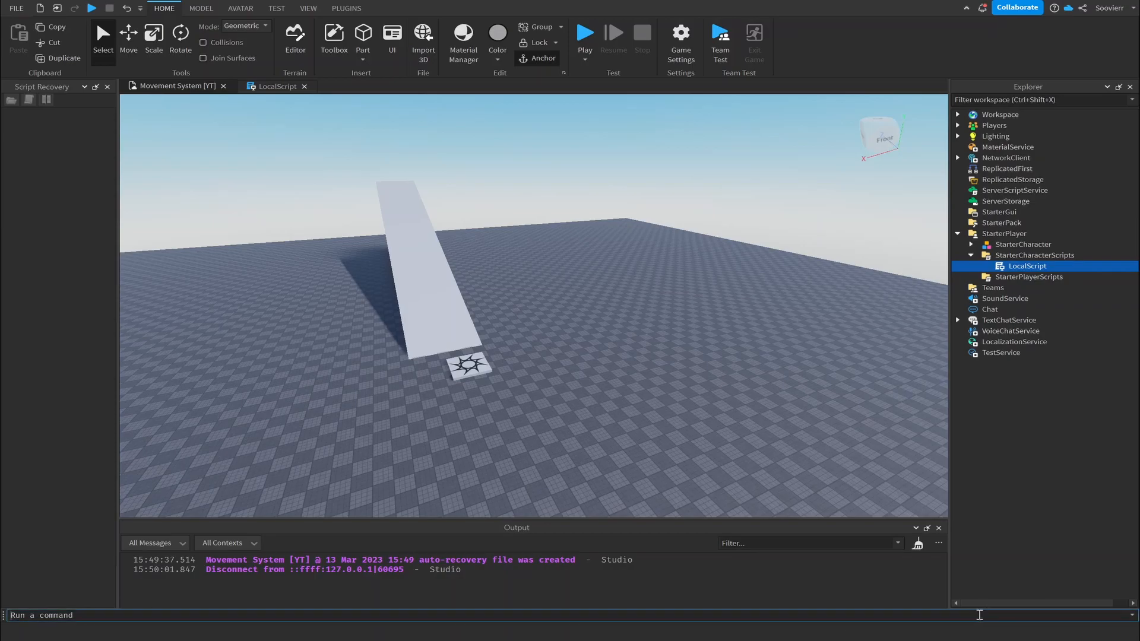
mouse_move(478, 534)
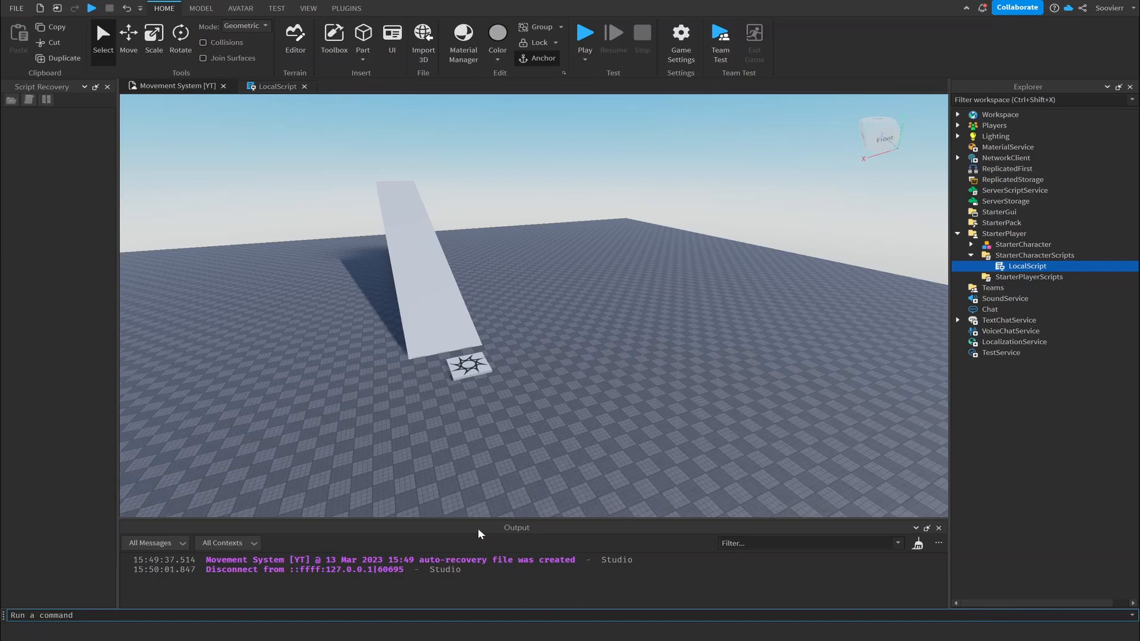
- Run game:GetObjects on the Crouch asset ID so an r6 crouch animation appears in Workspace, and select it
type("game:GetObjects(\"rbxassetid://12758123465")
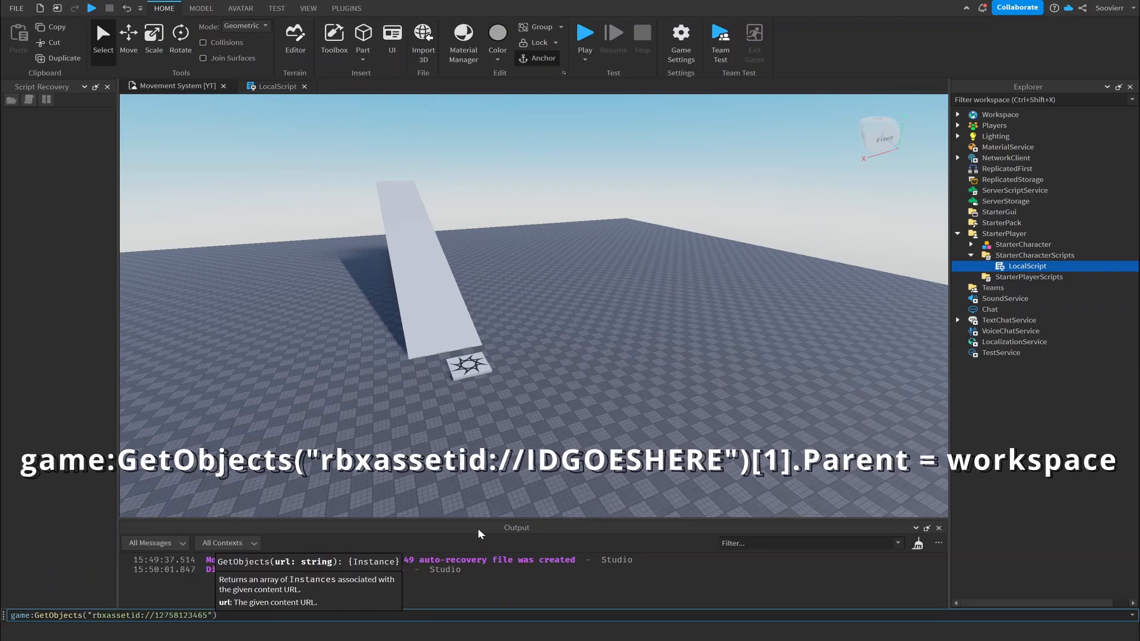
type("[]")
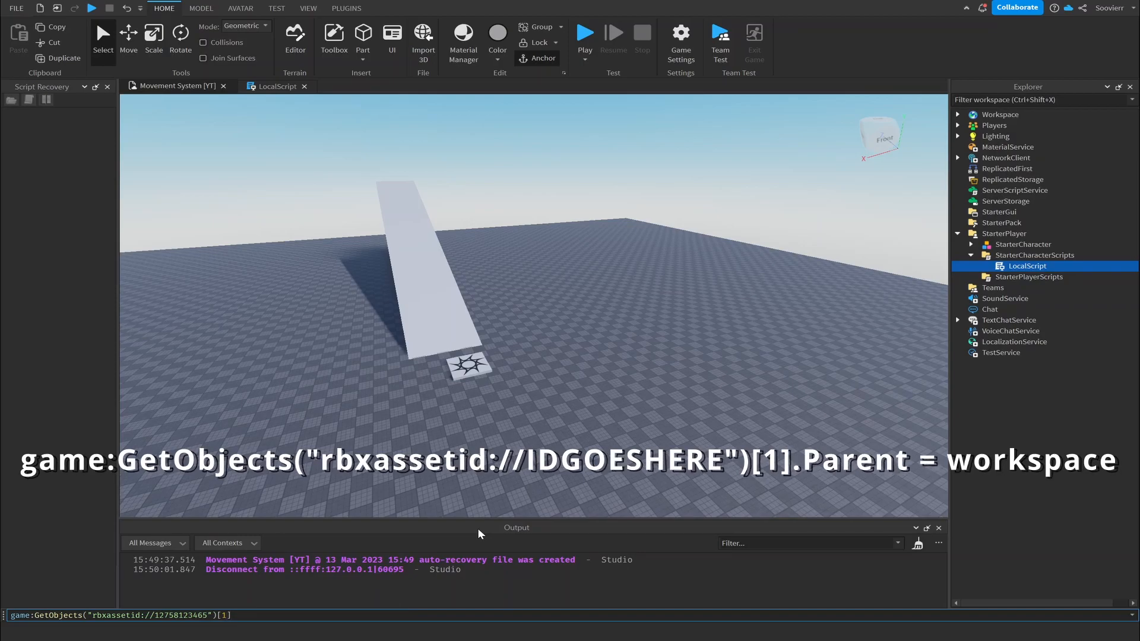
type("workspace")
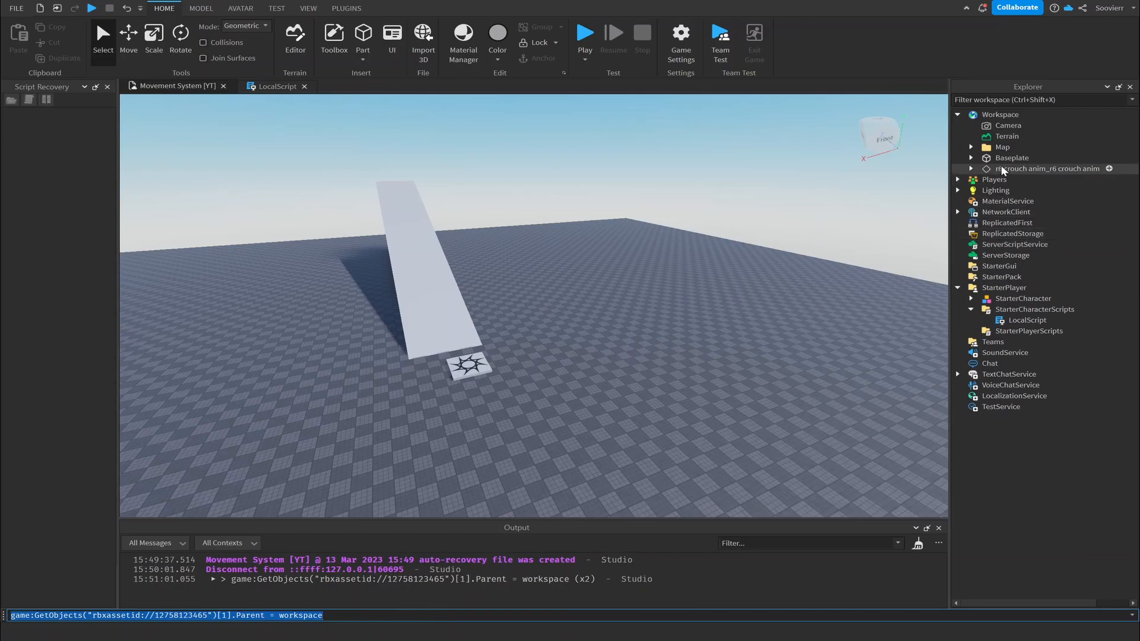
left_click(1048, 168)
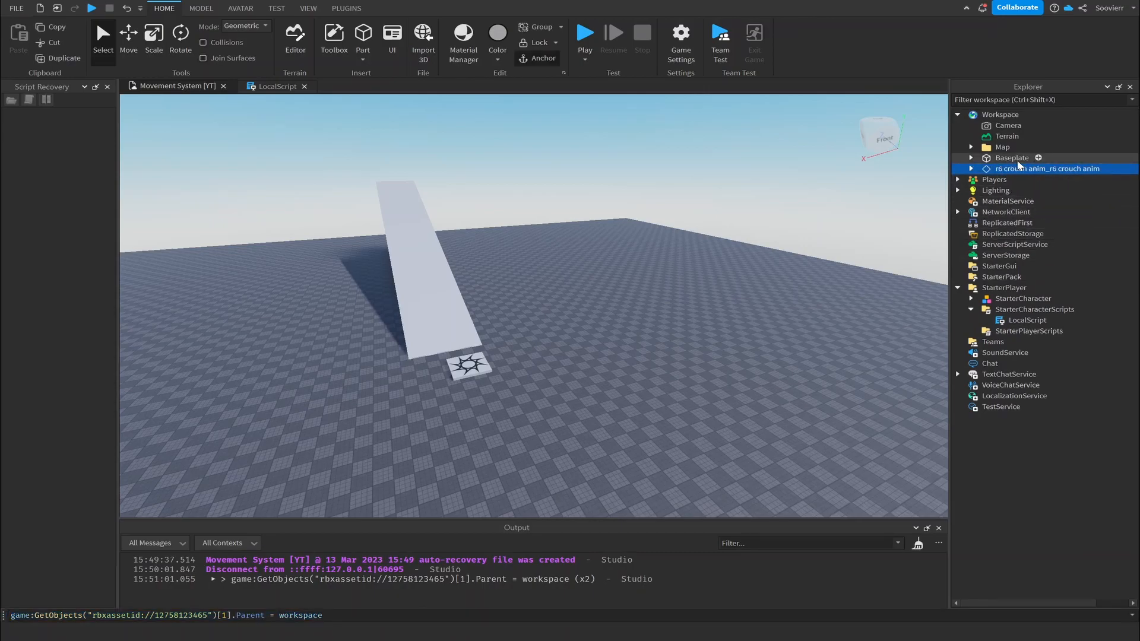
right_click(1048, 167)
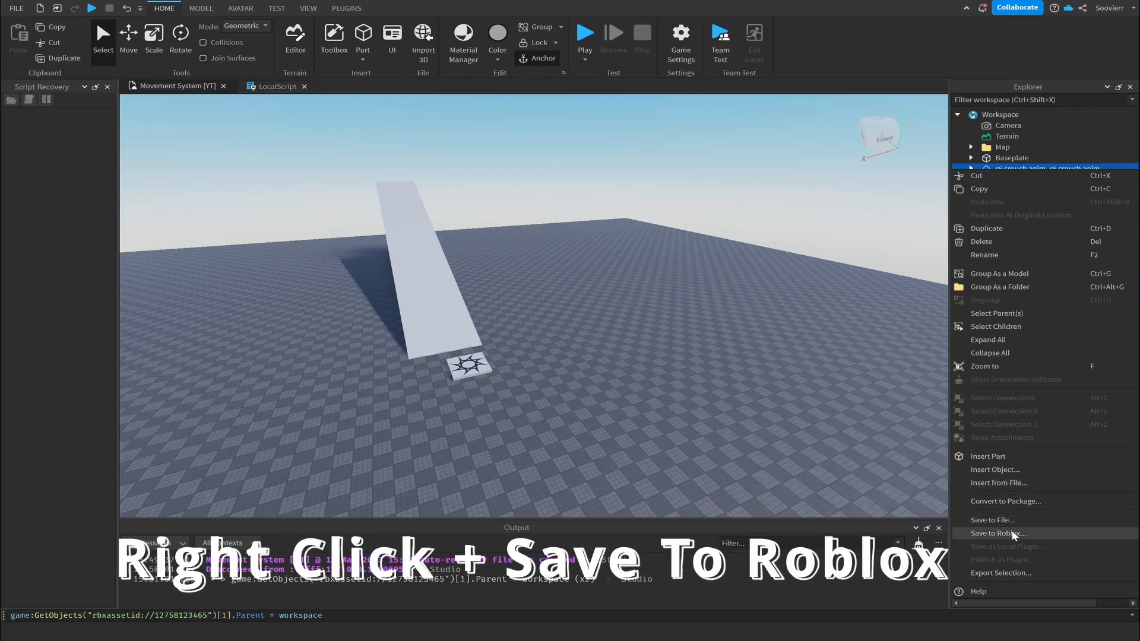
left_click(997, 533)
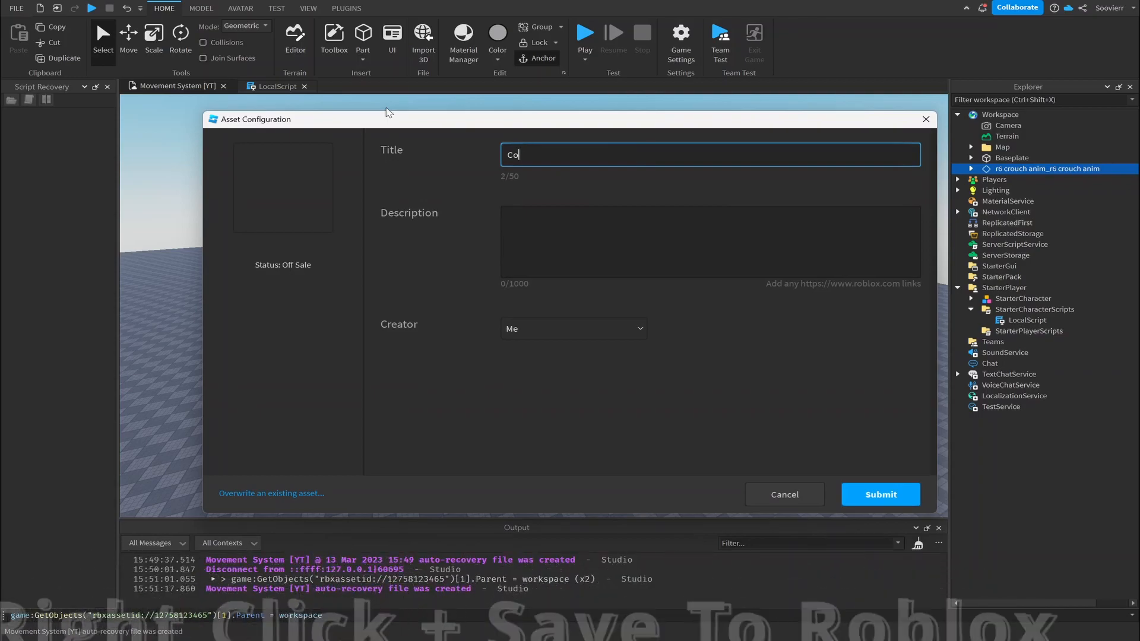
type("Crouch Animation")
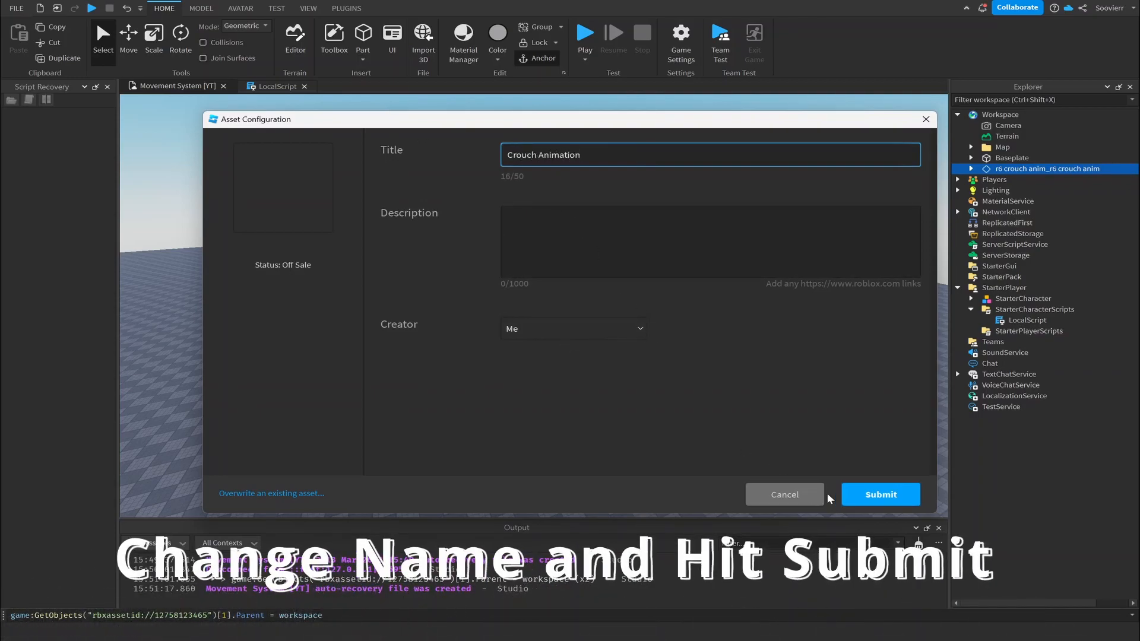
left_click(880, 494)
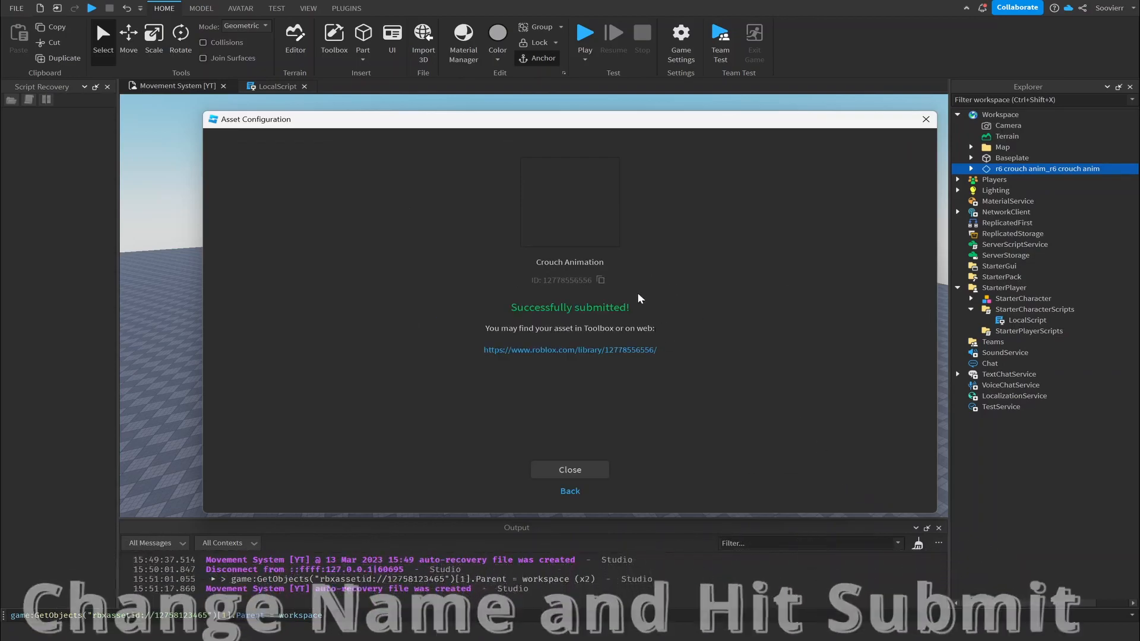
left_click(600, 280)
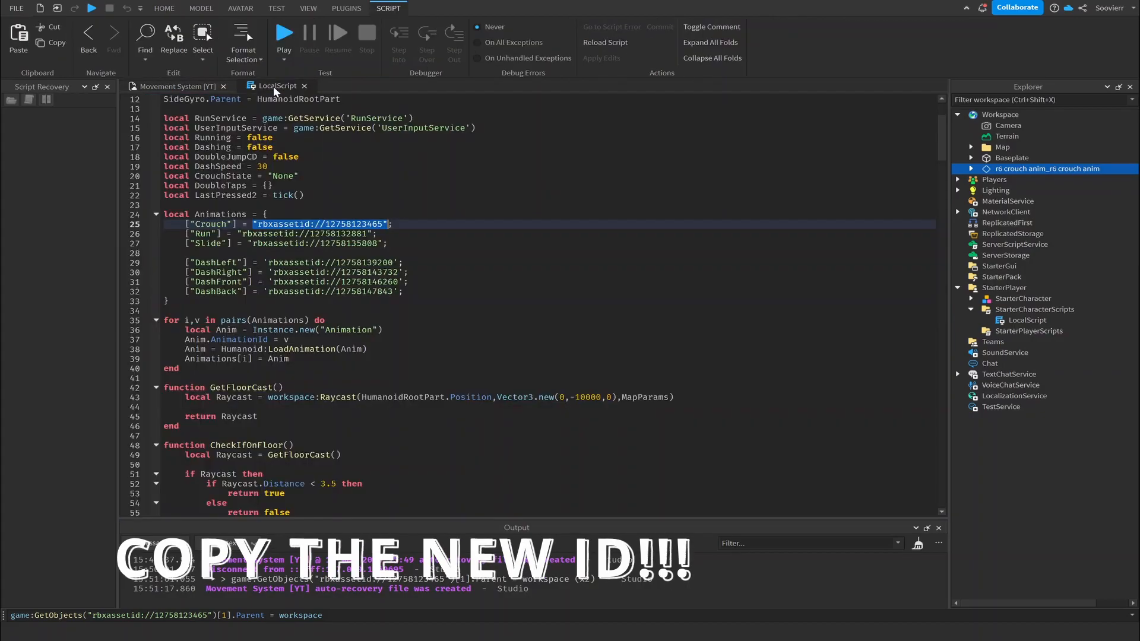
left_click(361, 225)
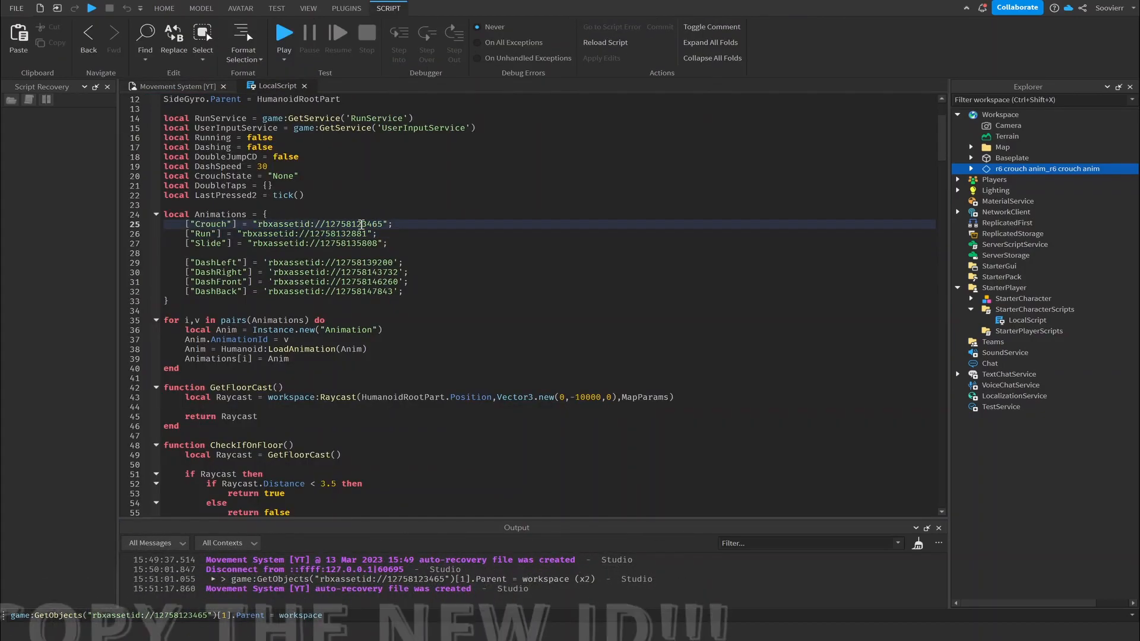
type("12778556556")
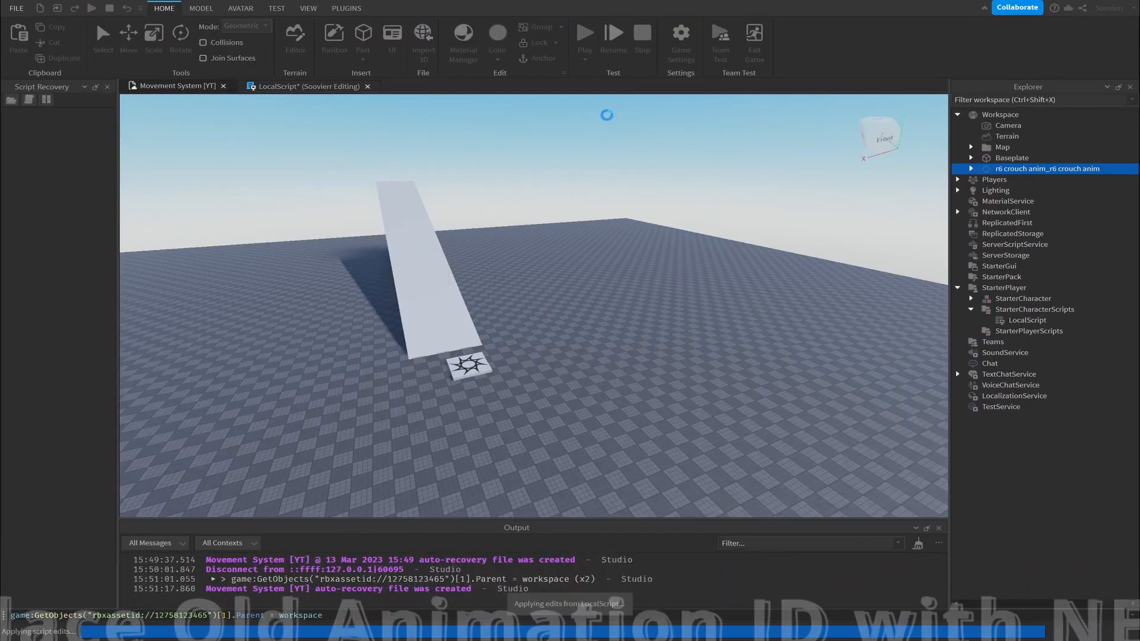
left_click(584, 33)
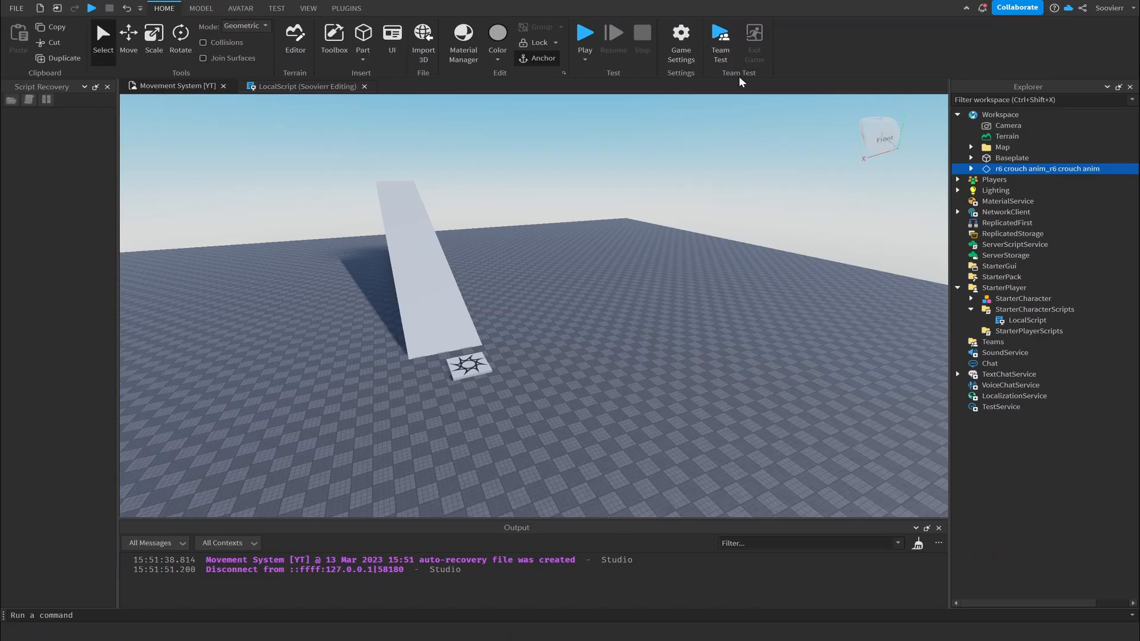
left_click(301, 85)
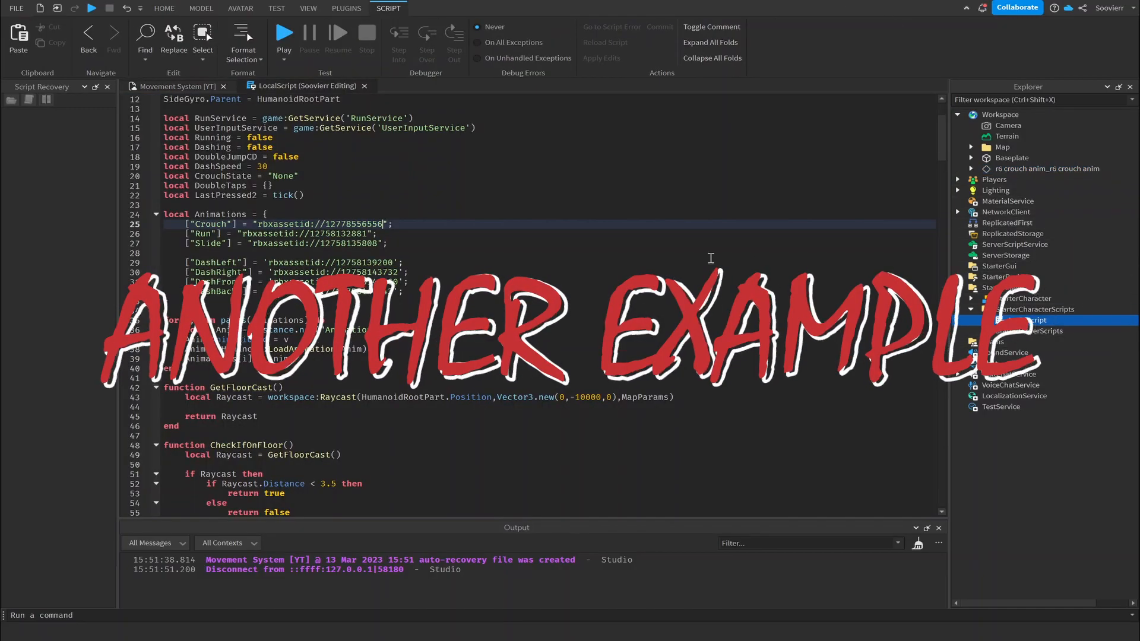
double_click(338, 234)
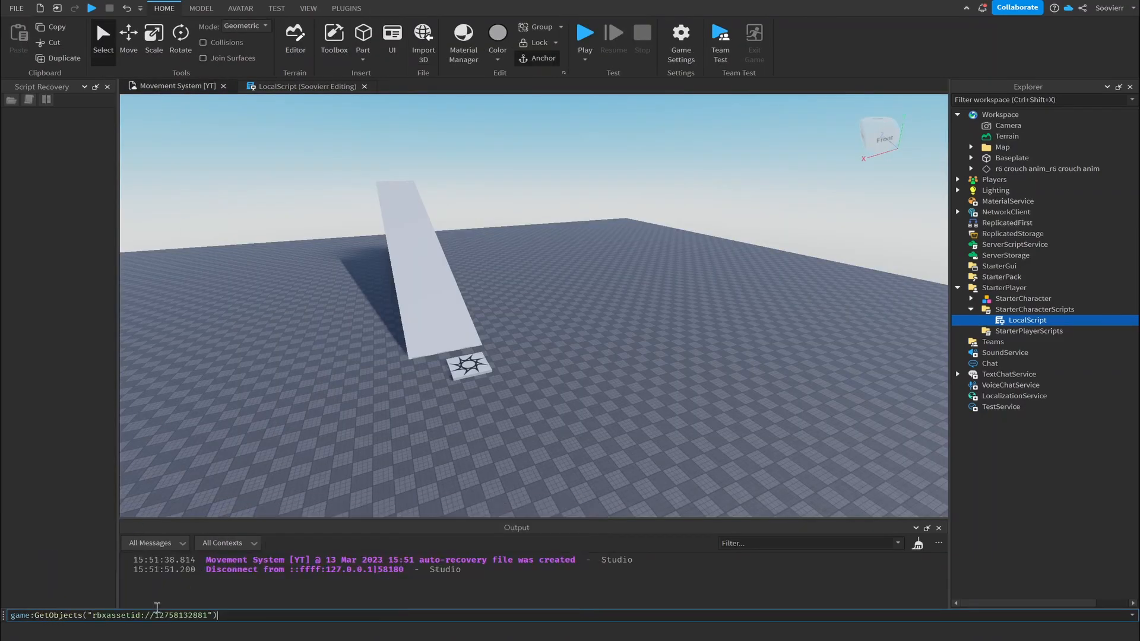
type("[1]")
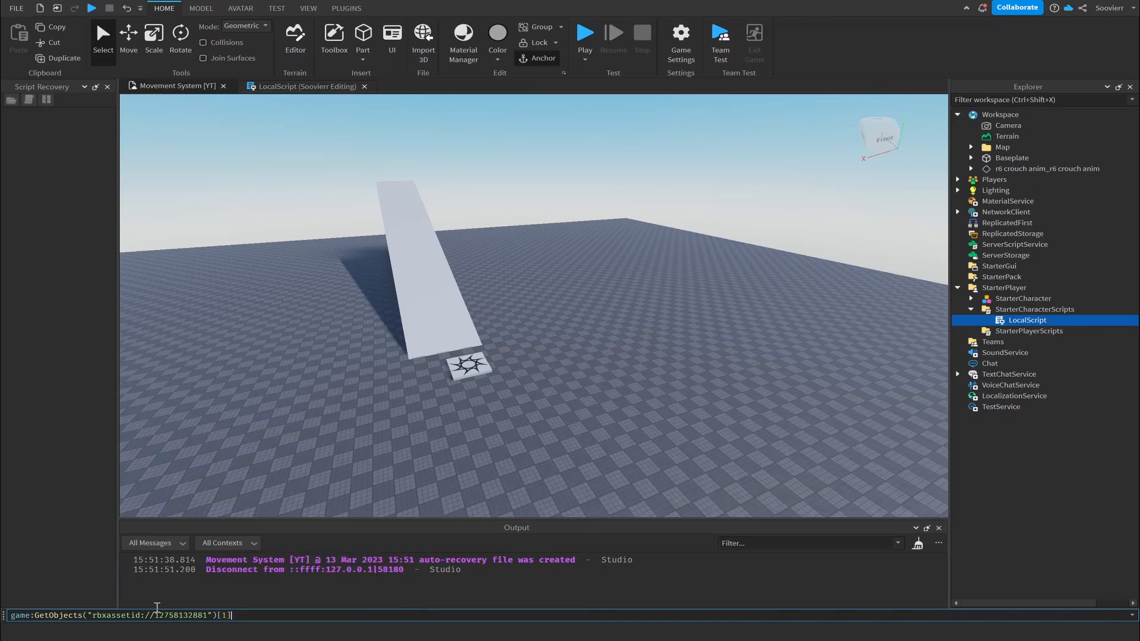
type(".Parent = workspace")
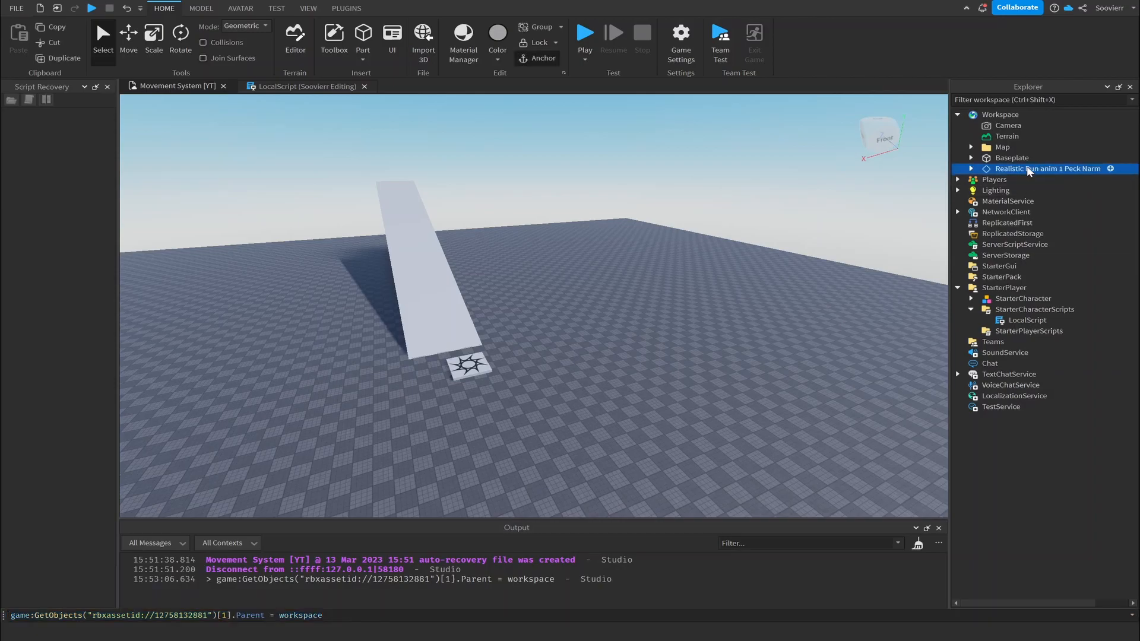
- Save the Realistic Run animation to Roblox under the title 'New Running' and return to the LocalScript
right_click(1047, 168)
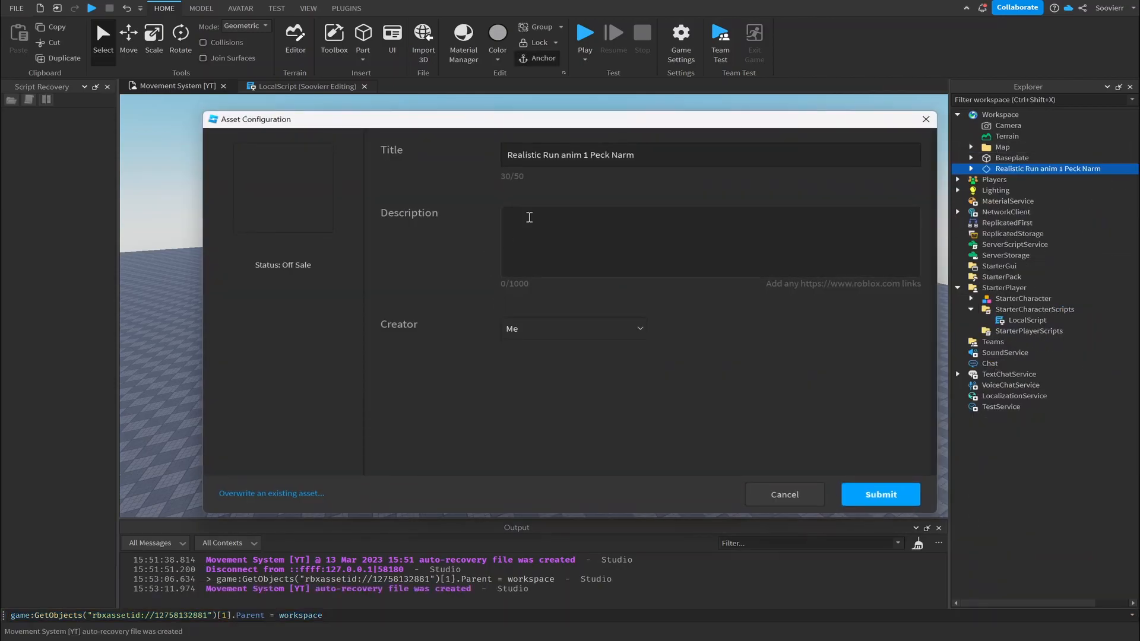
triple_click(570, 154)
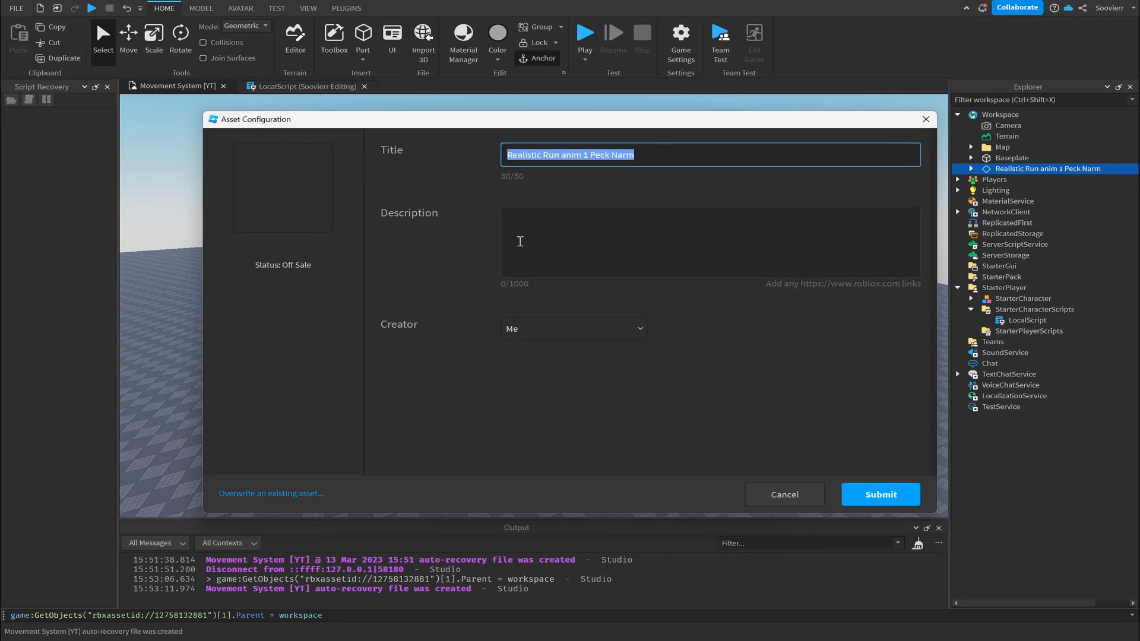
key("delete")
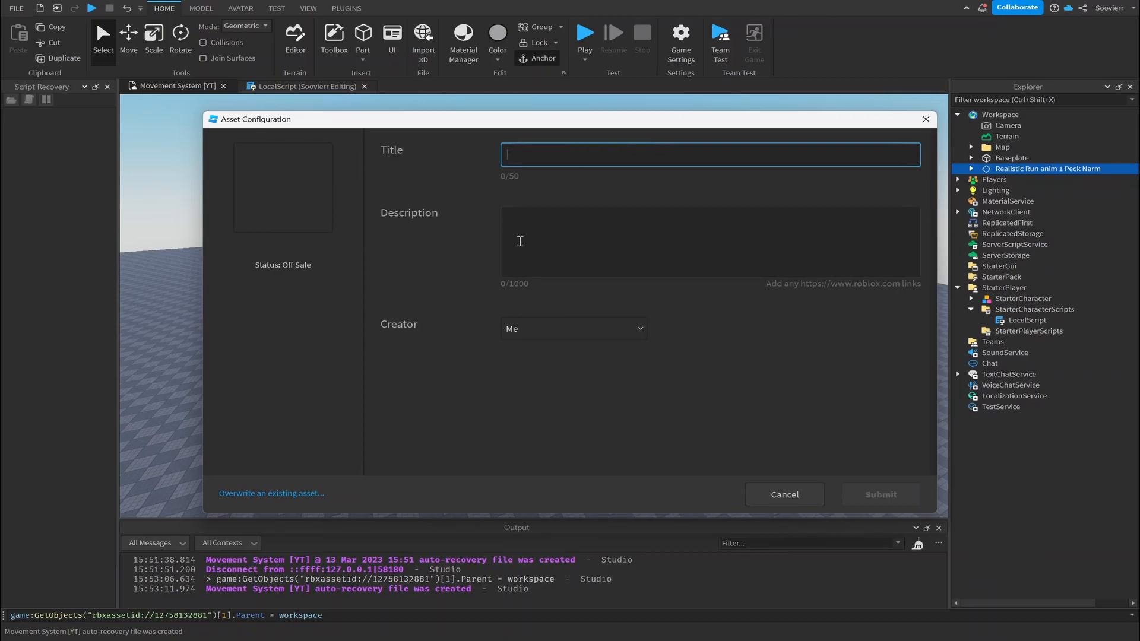
type("New Running")
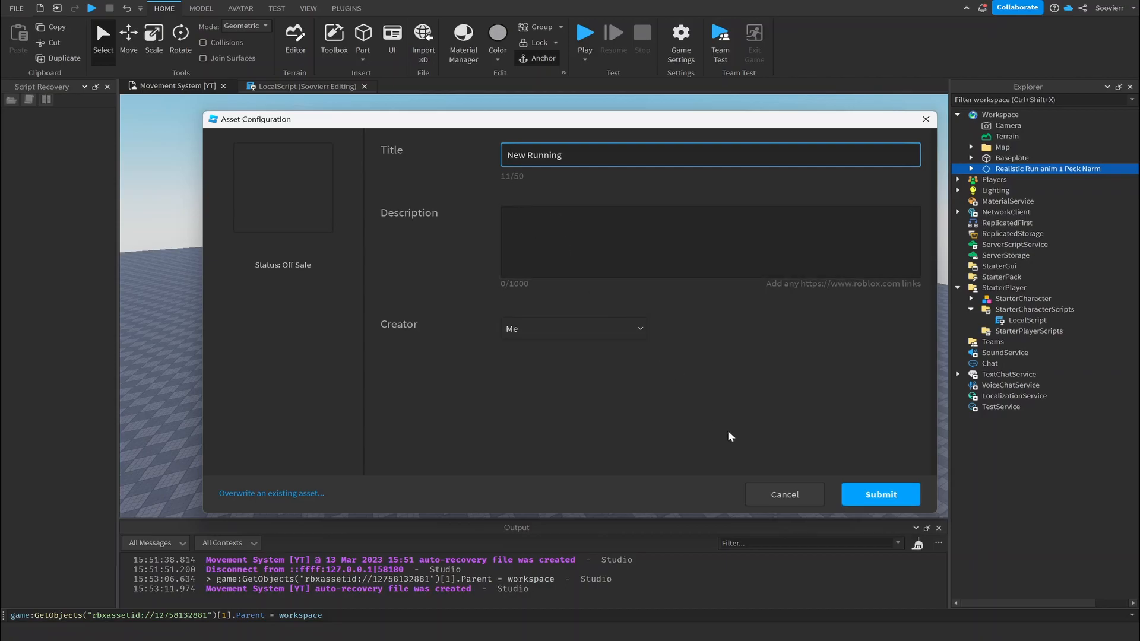
left_click(880, 494)
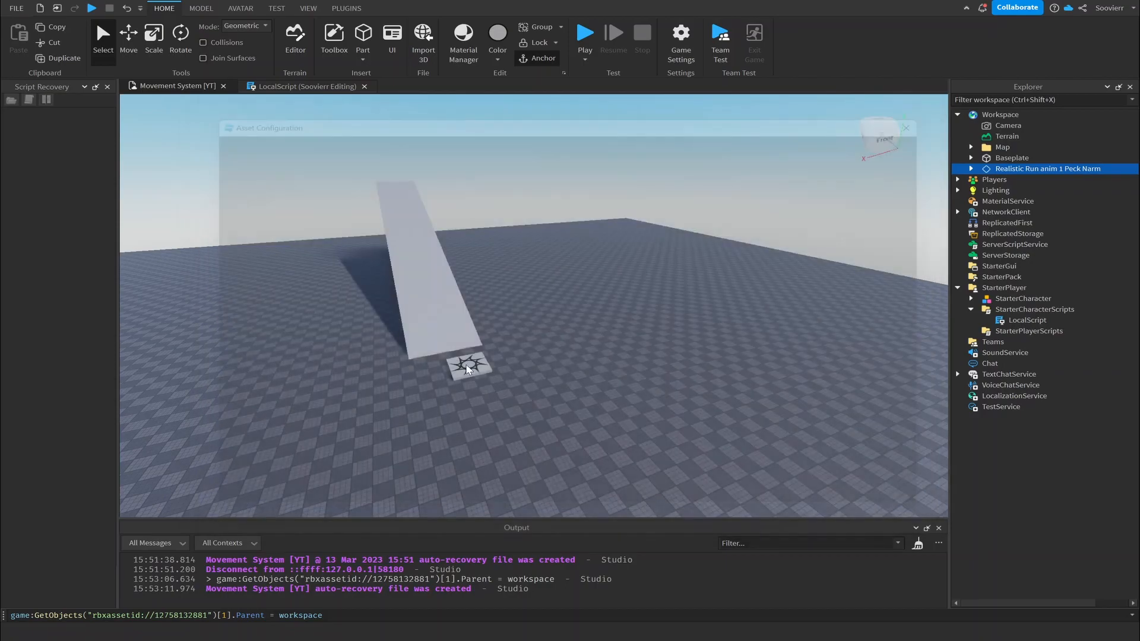
left_click(306, 85)
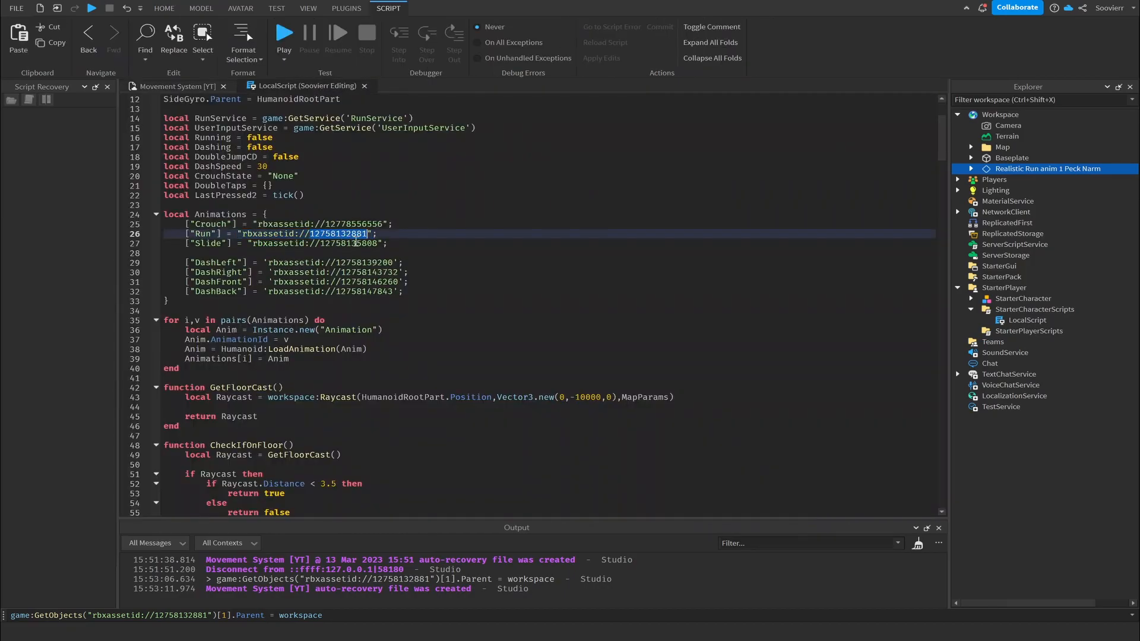
type("12778570773")
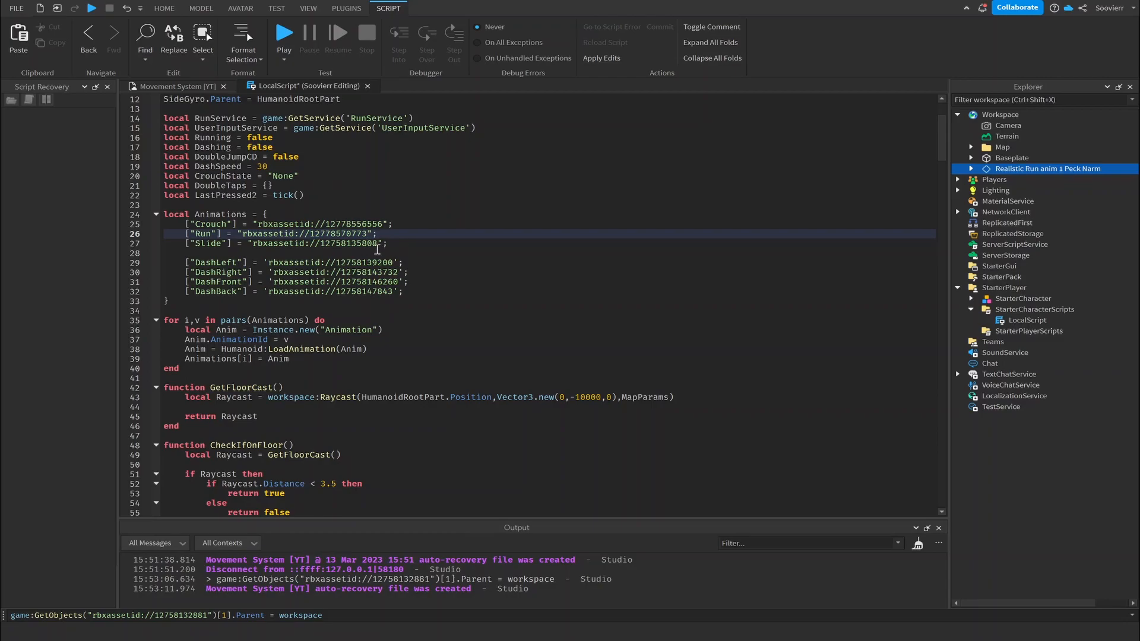
left_click(174, 85)
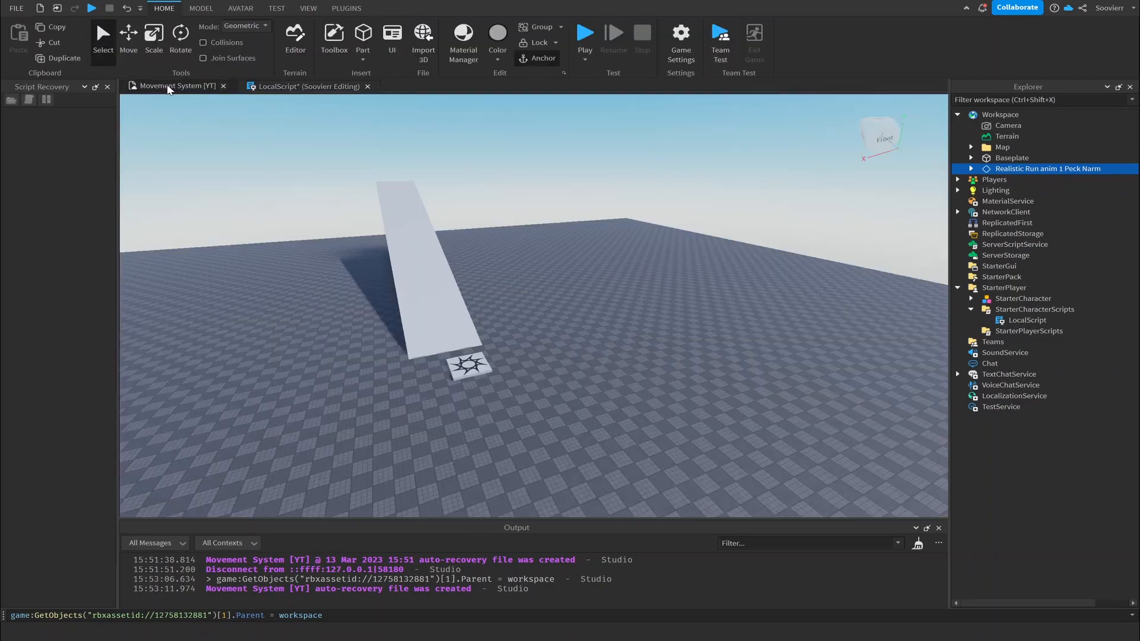
left_click(584, 32)
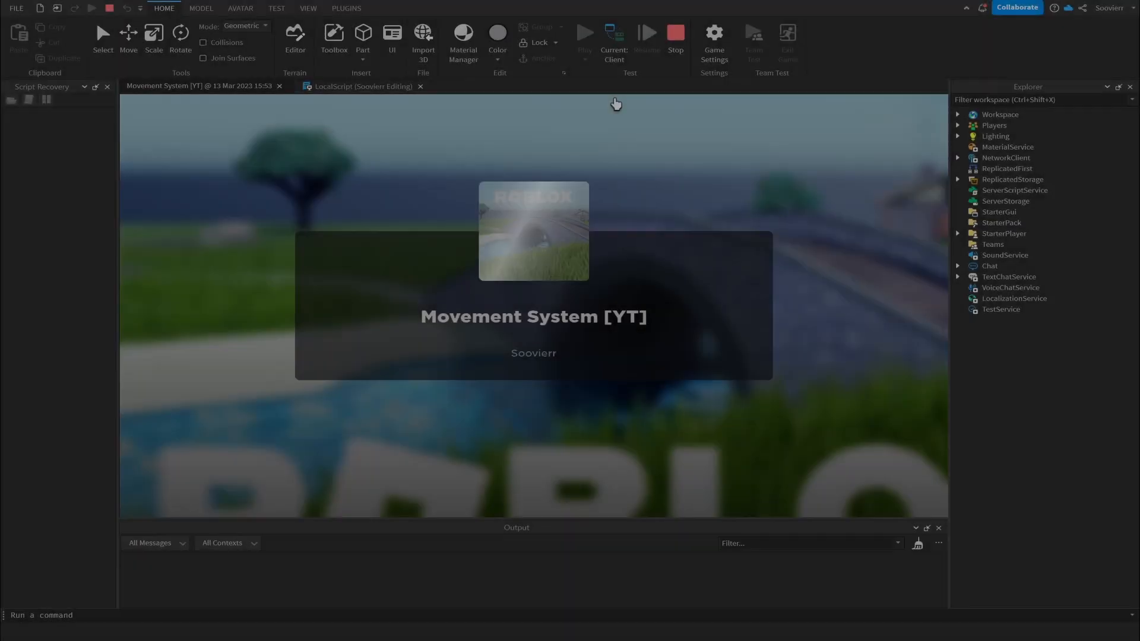